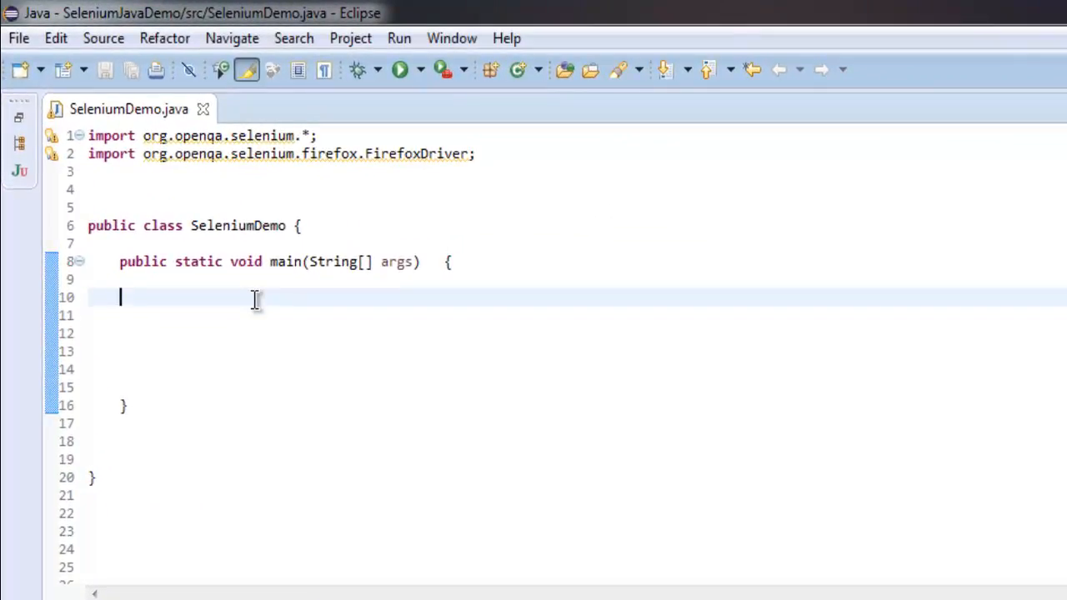
Declare WebDriver driver = new FirefoxDriver(); in main.
text(We)
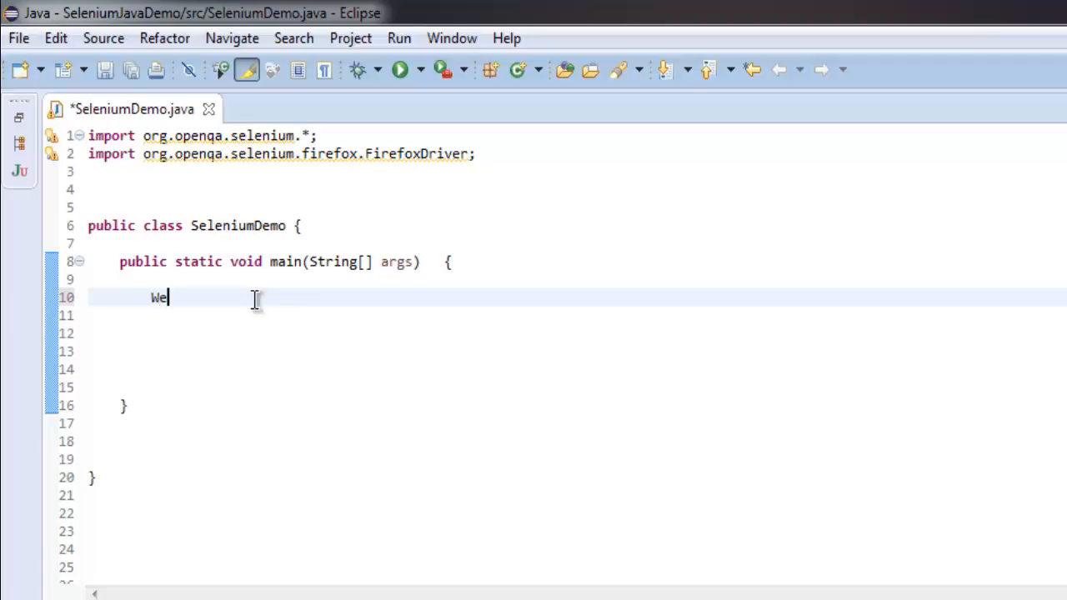
text(bDriver driv)
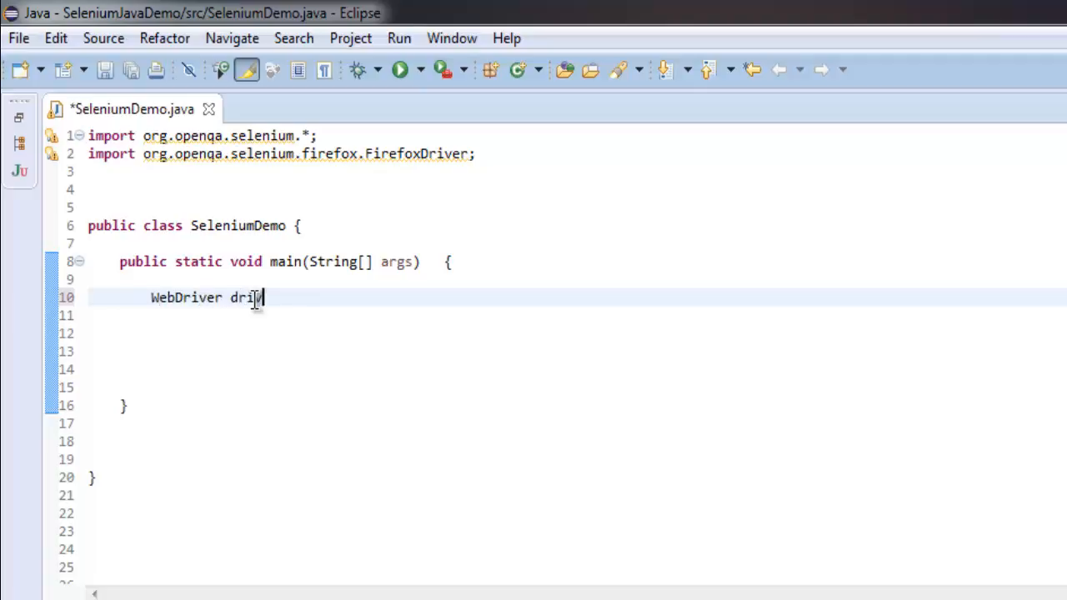
text(ver = new)
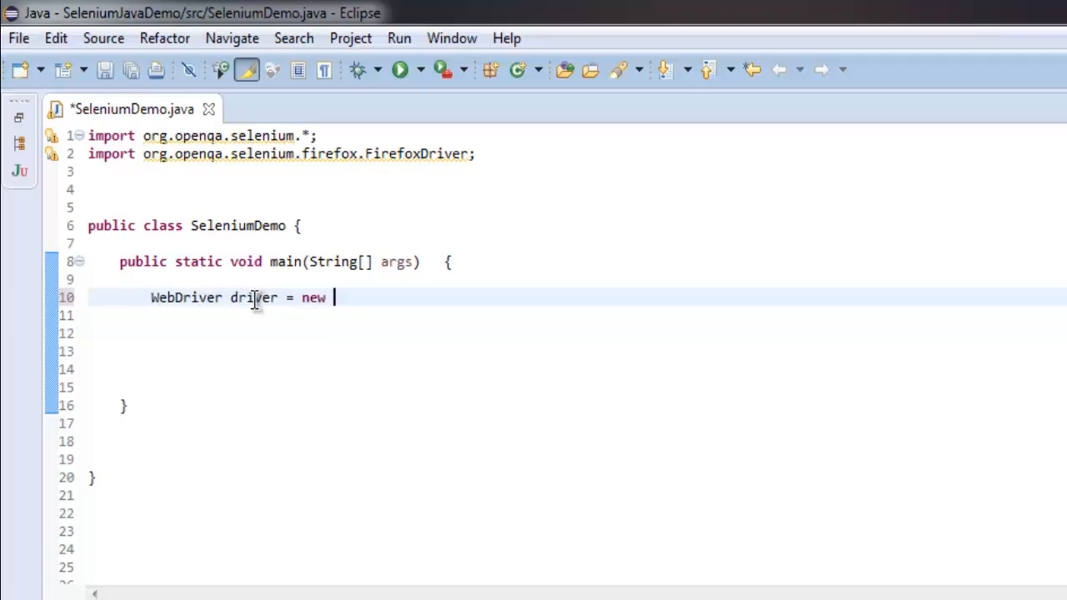
text(Firefox)
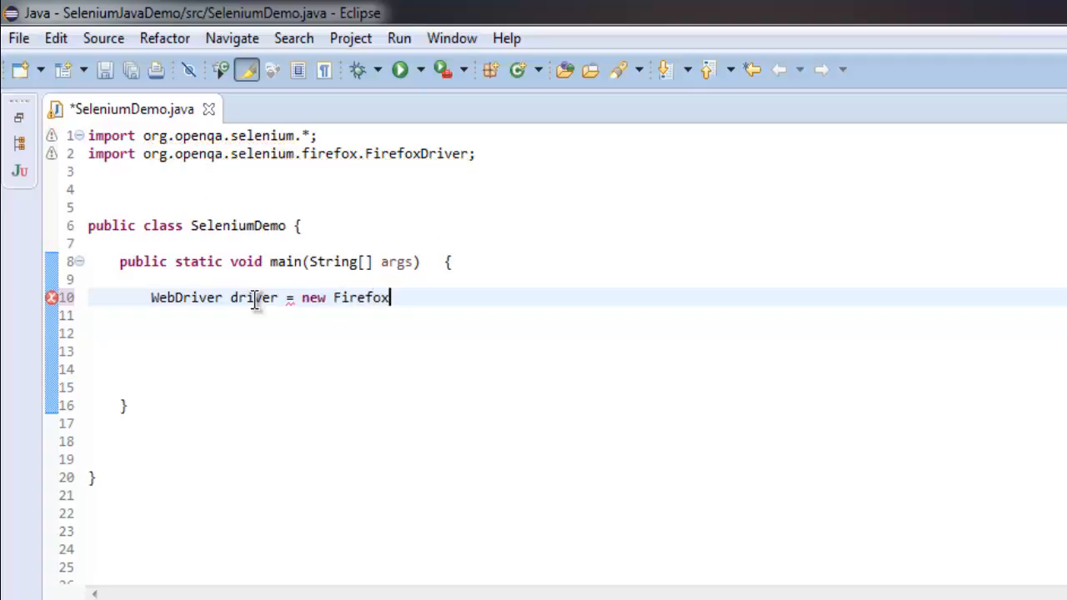
text(Driver())
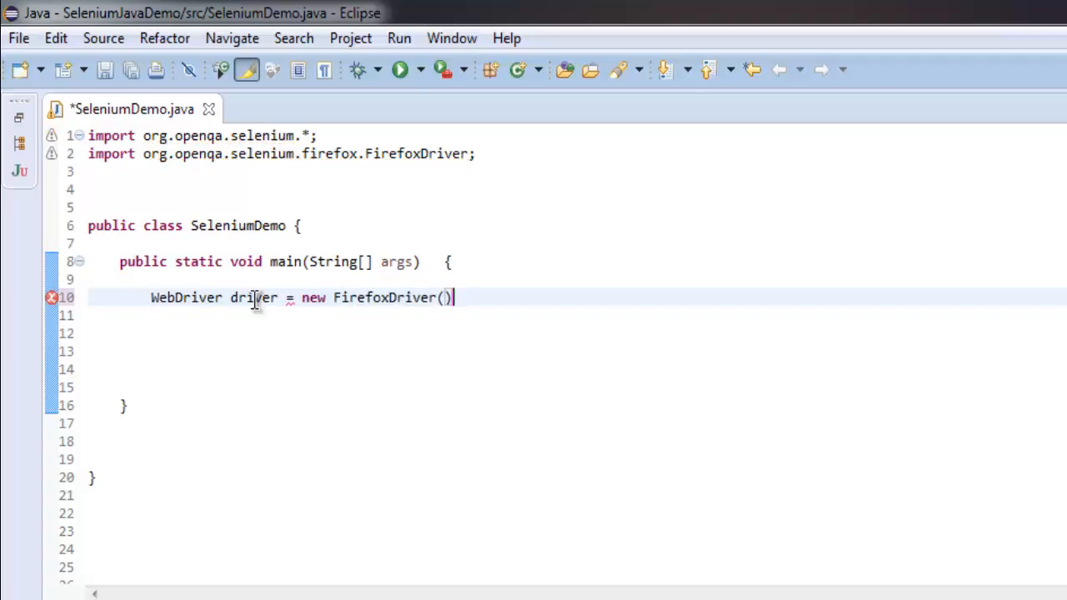
text(;)
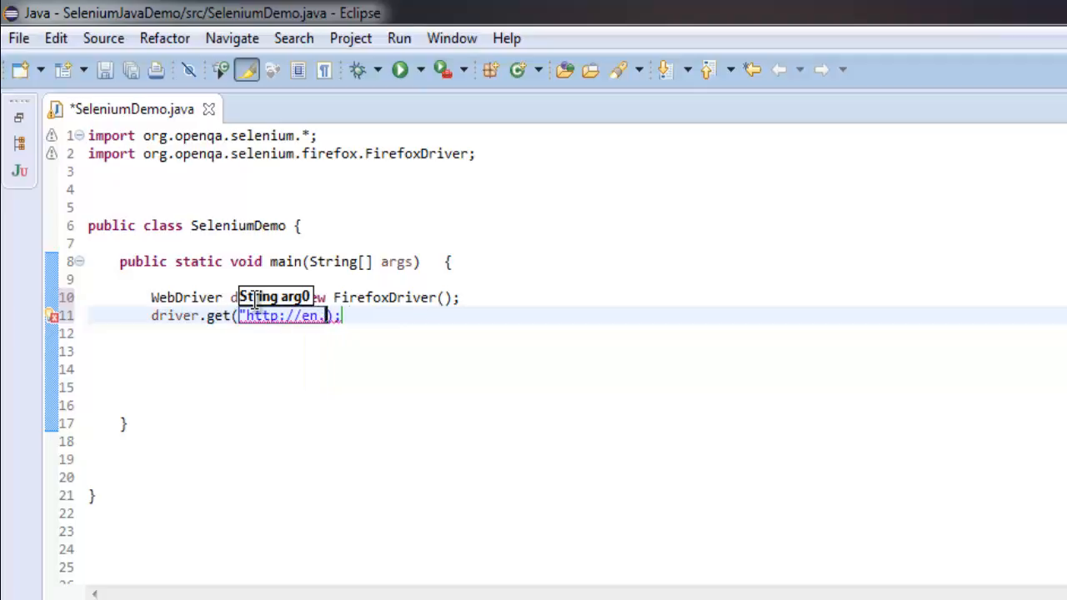
text(wikipedia.o)
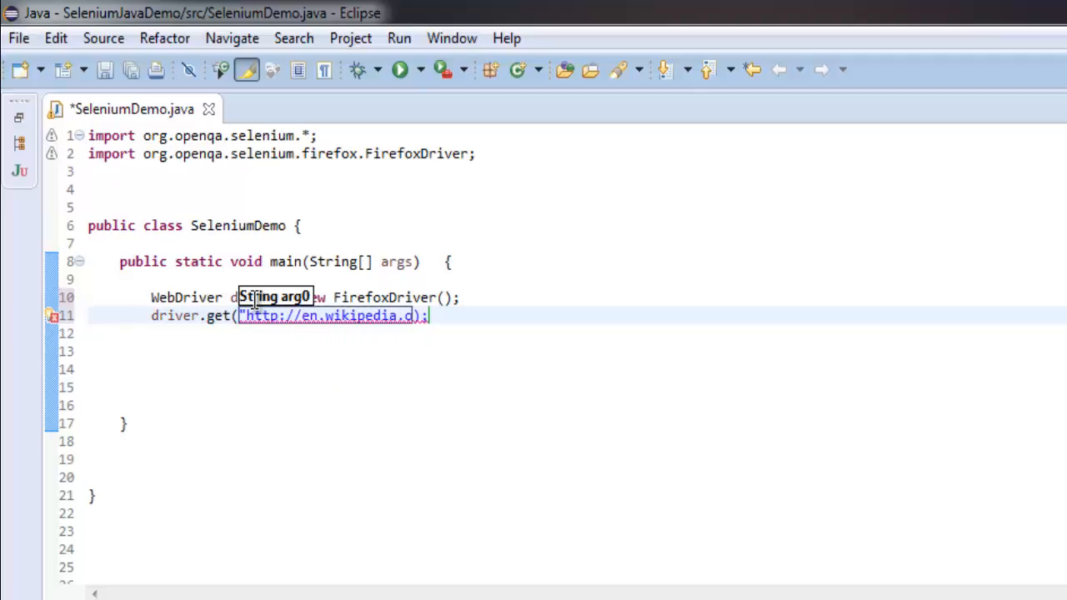
text(rg)
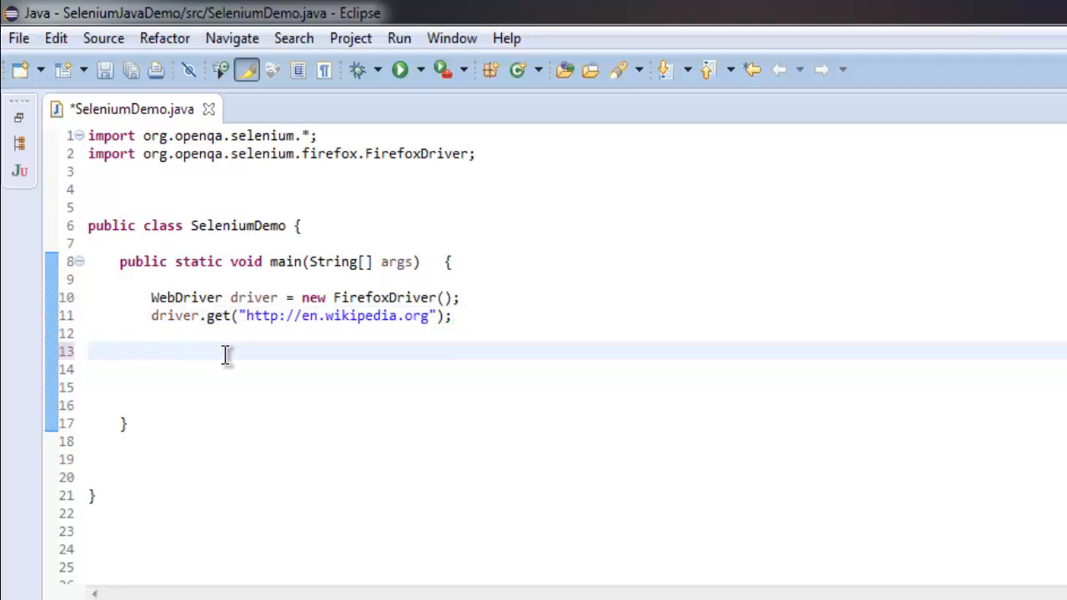
Declare WebElement element = driver.findElement(By.cssSelector("body")); and start a new line.
text(We)
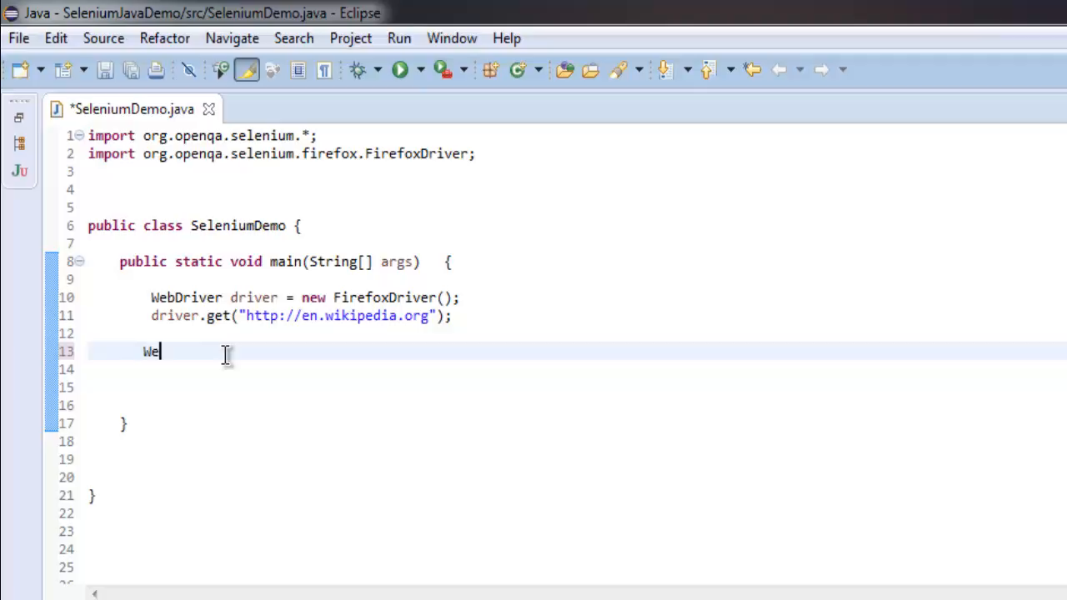
text(bElement elemen)
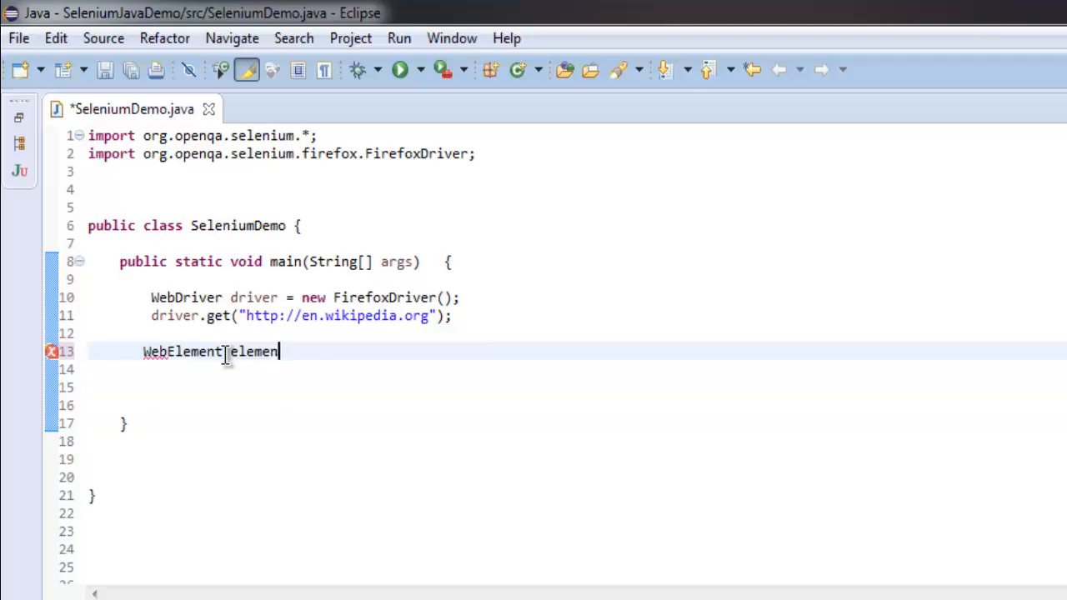
text(= driver.findElement(arg0)
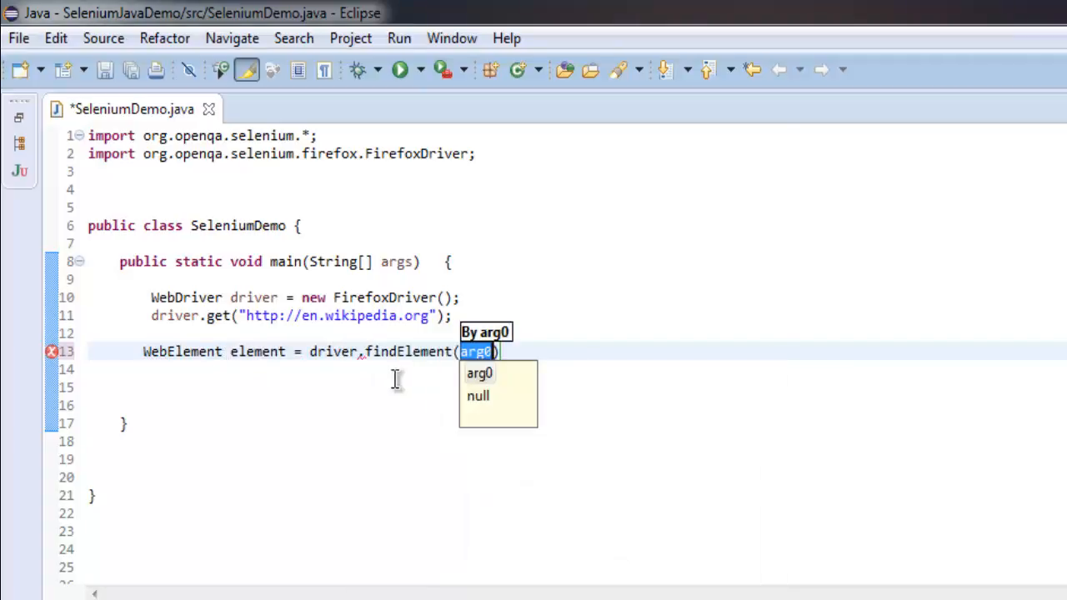
mouse_move(520, 345)
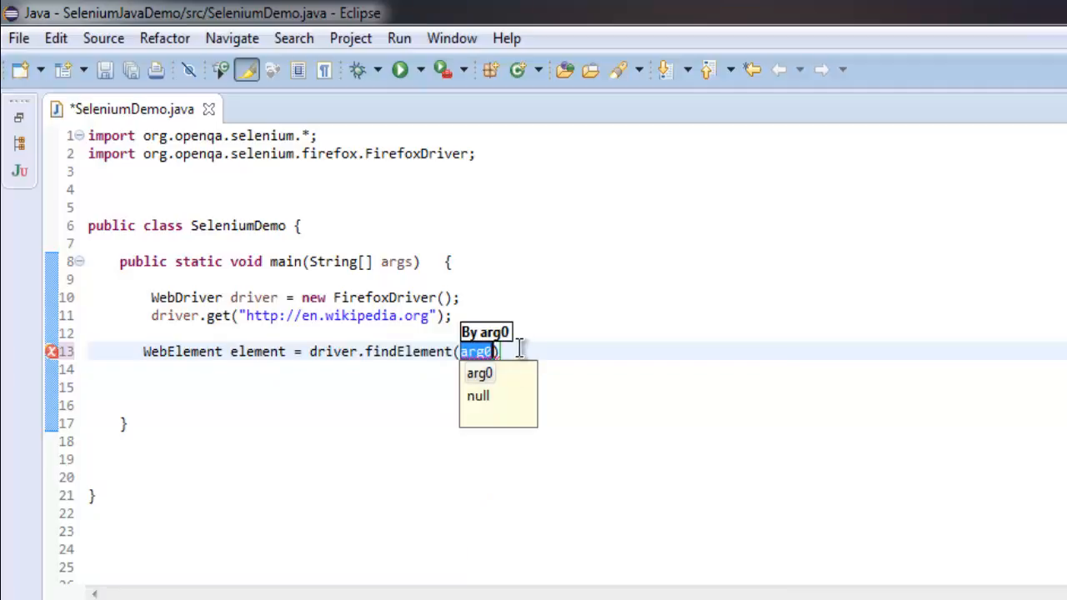
text(By.)
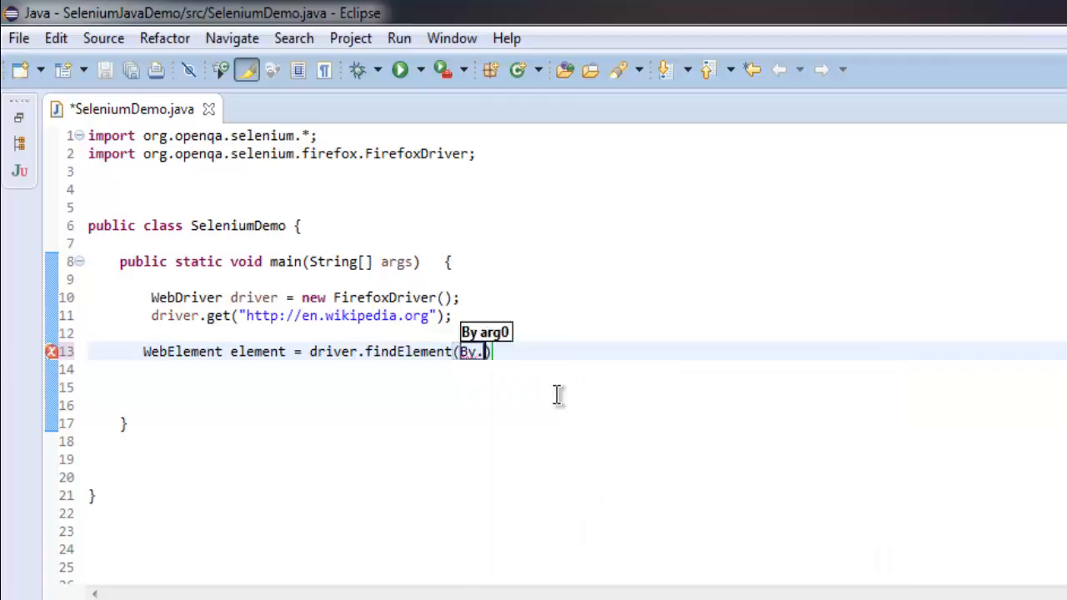
text(cssSelector("body")
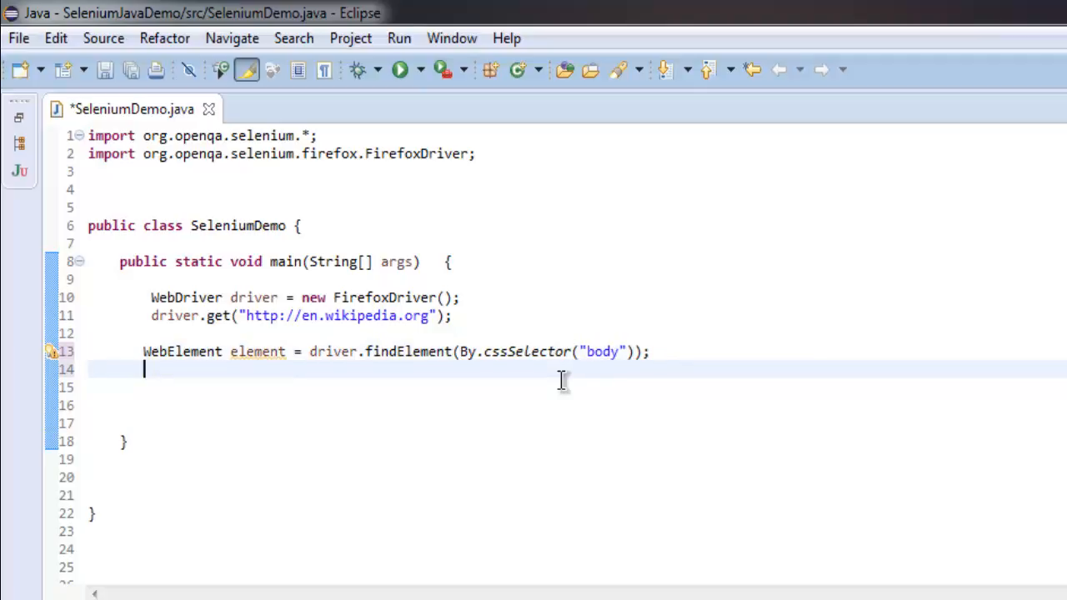
key(Return)
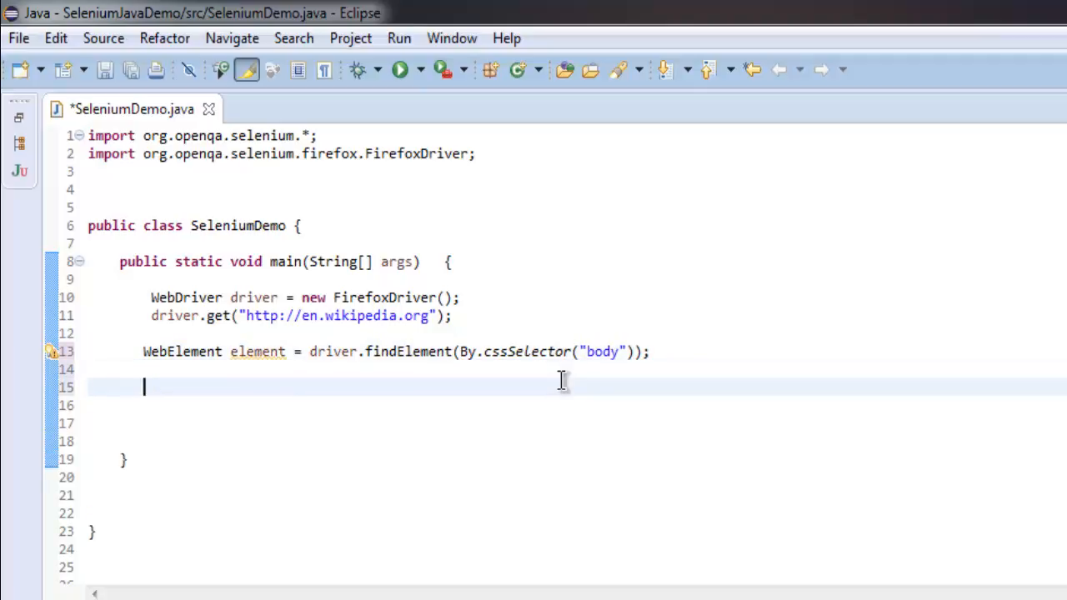
Add element.sendKeys("\uE035"); to send the Unicode key to the body.
text(element.)
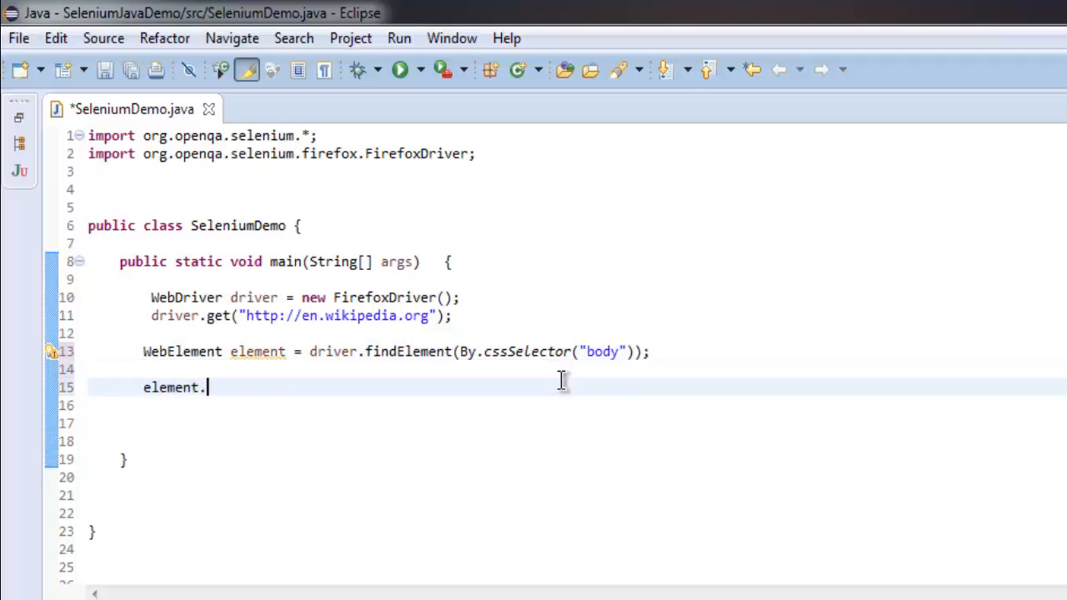
text(sendKeys(arg0);)
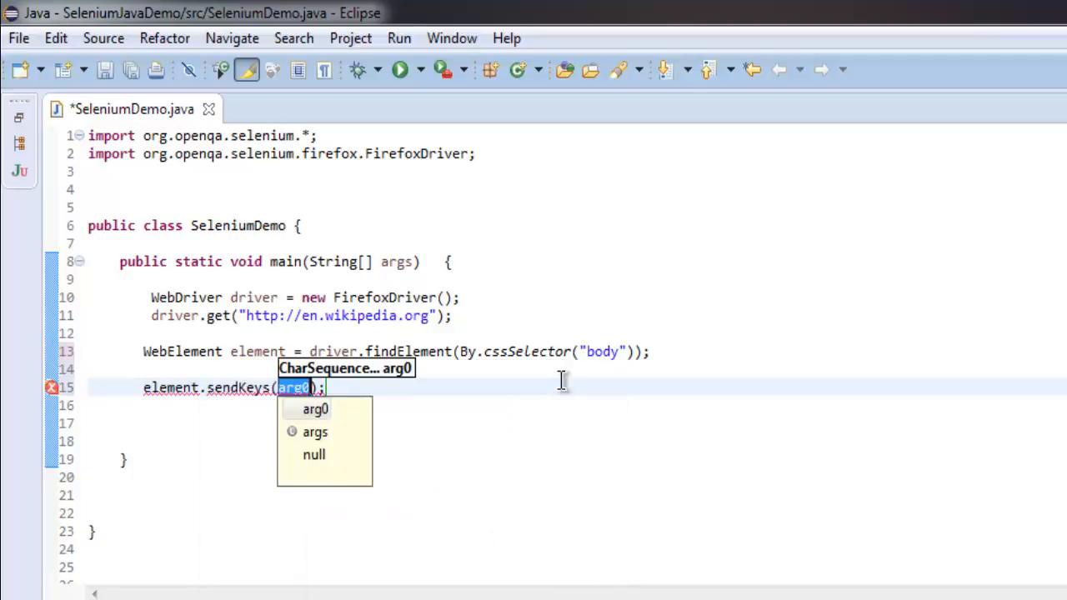
text(Keys.)
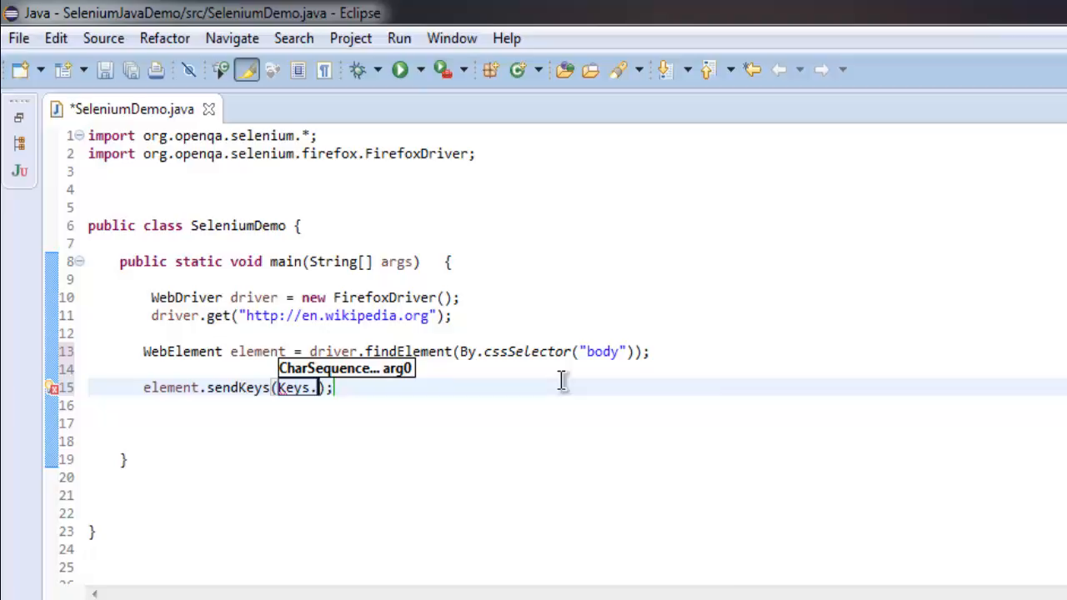
text(.)
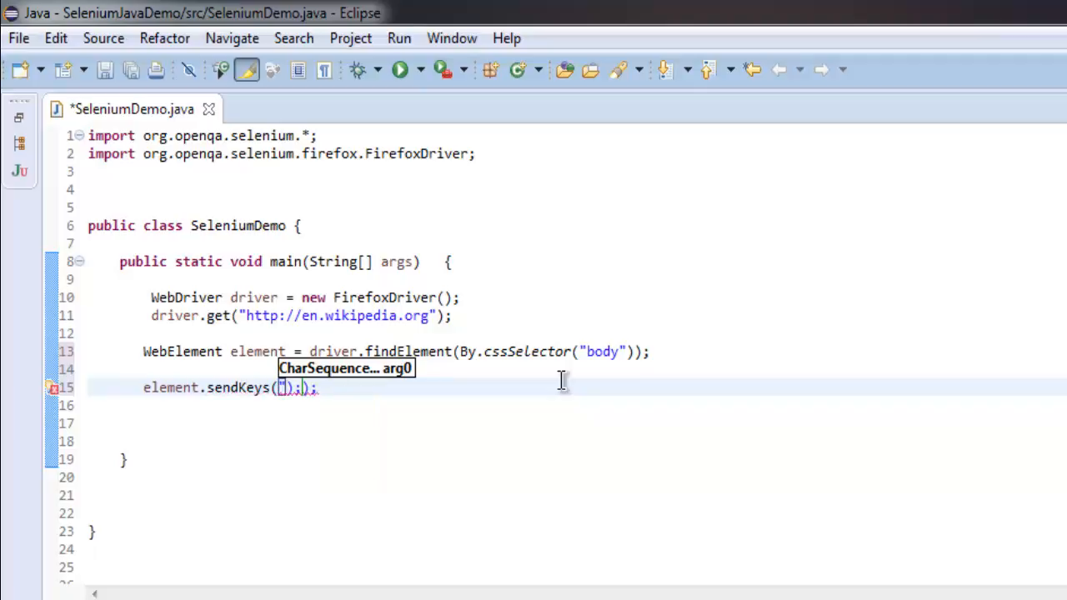
text(")
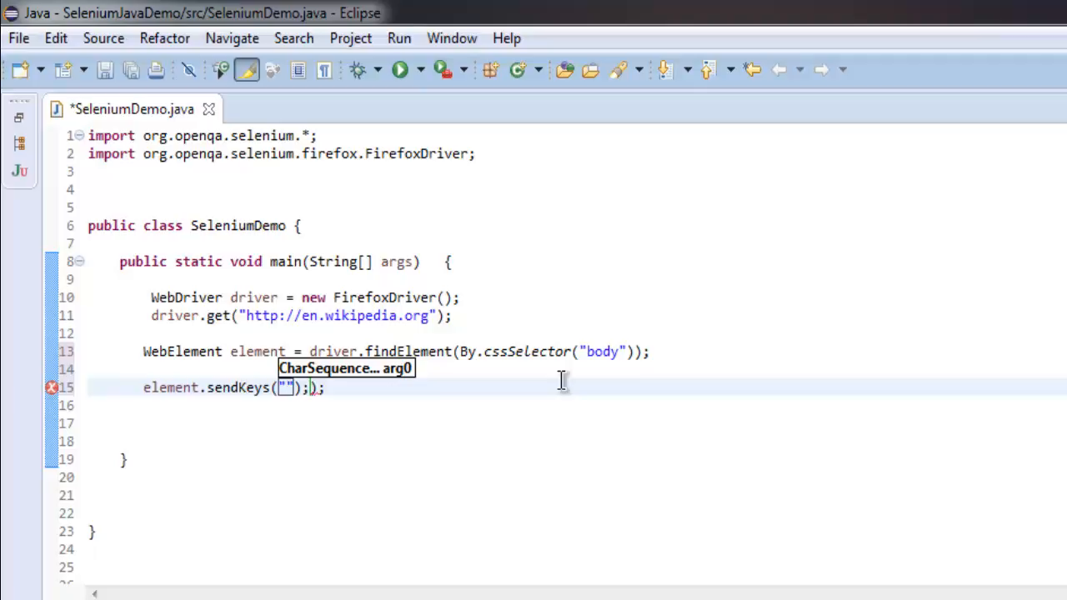
text(\\)
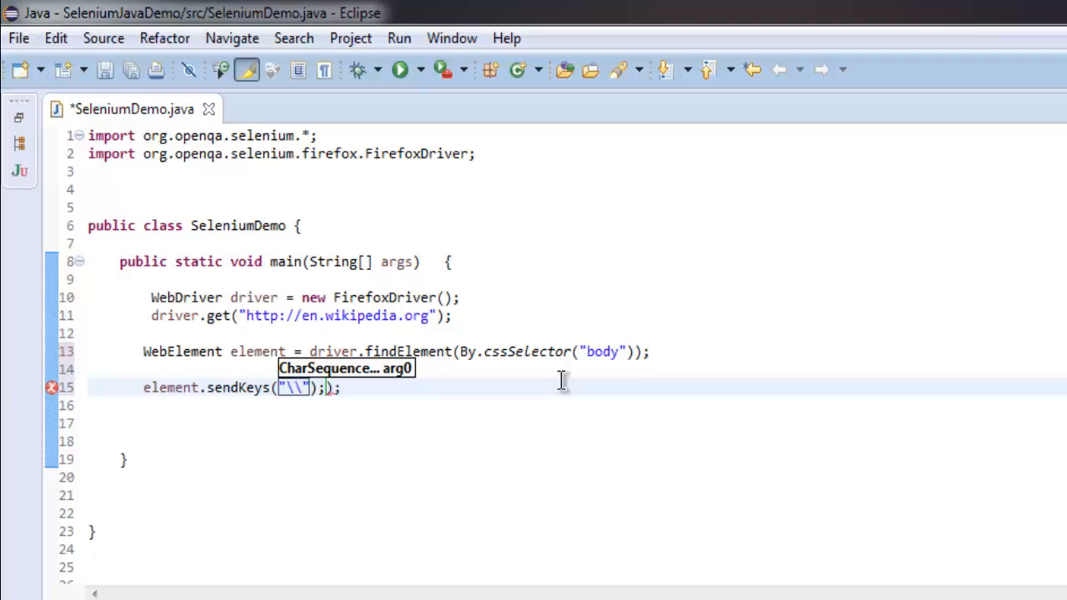
text(u)
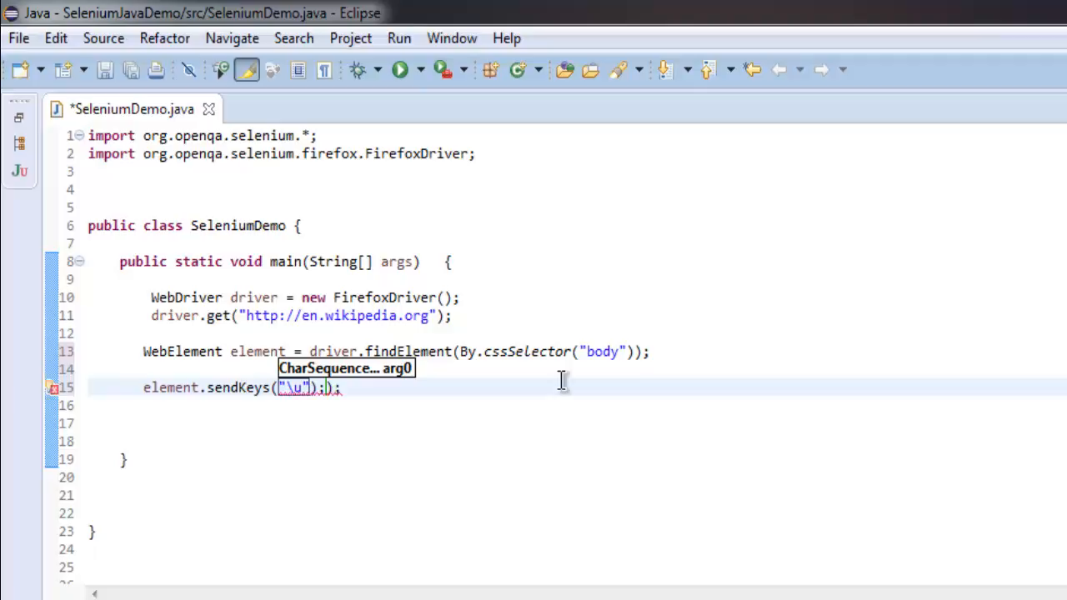
text(E)
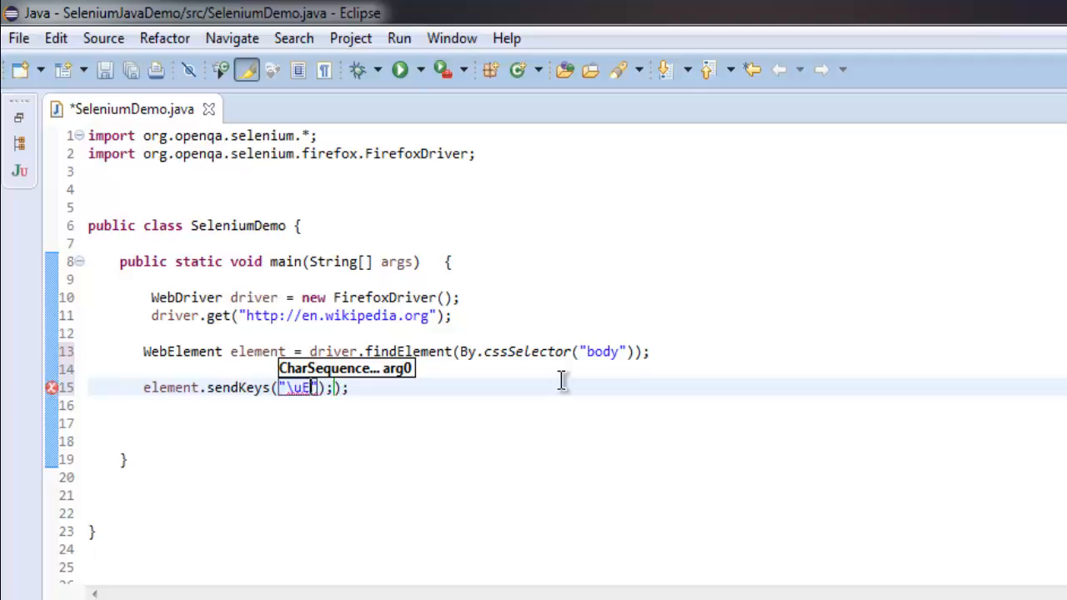
text(035)
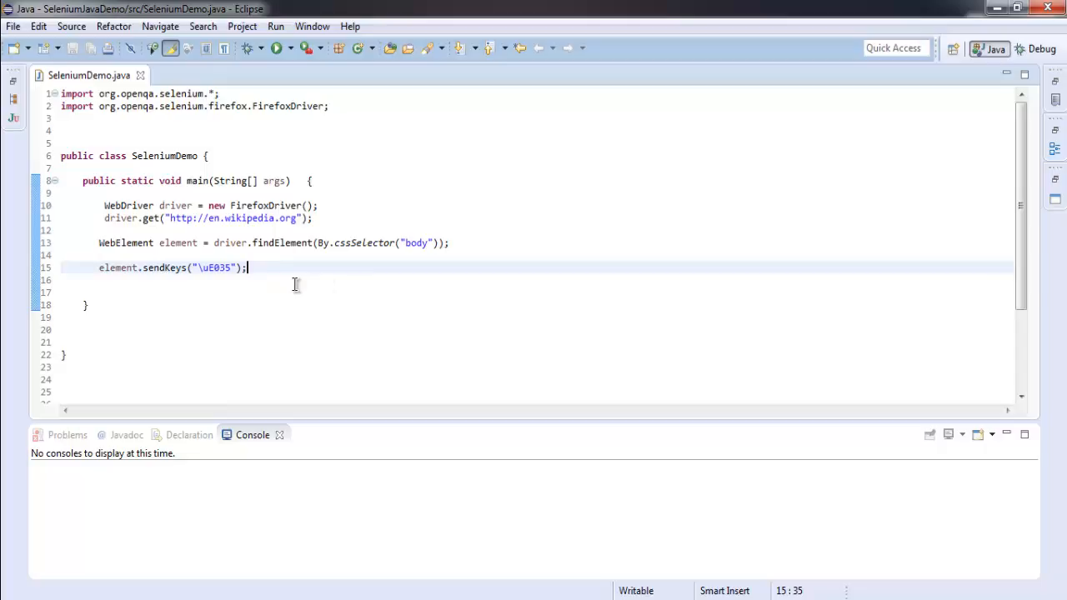
Run SeleniumDemo as a Java application from the Run menu until it terminates.
click(277, 27)
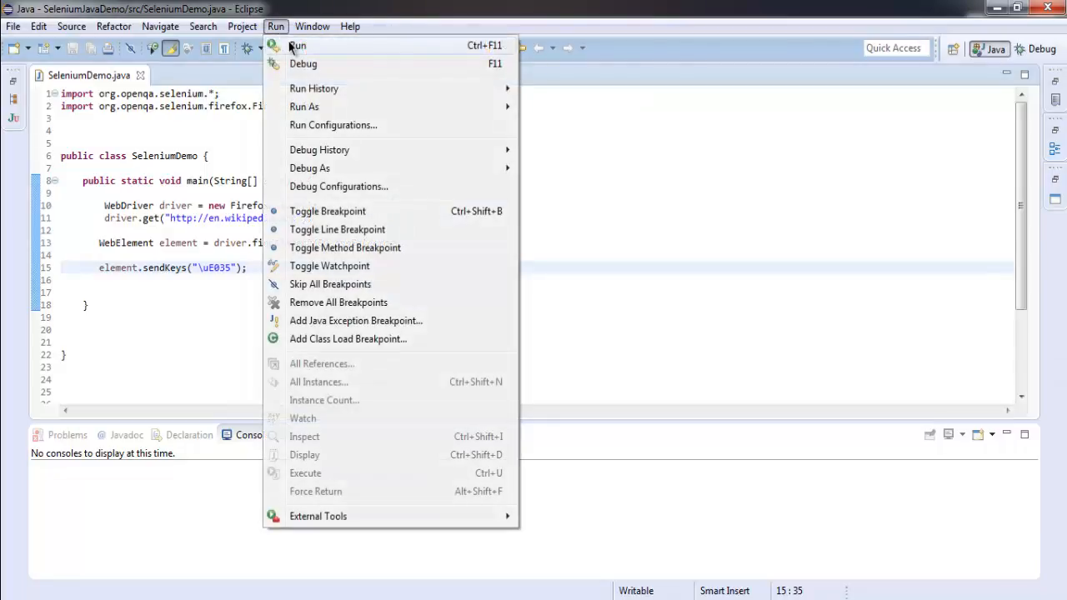
click(297, 45)
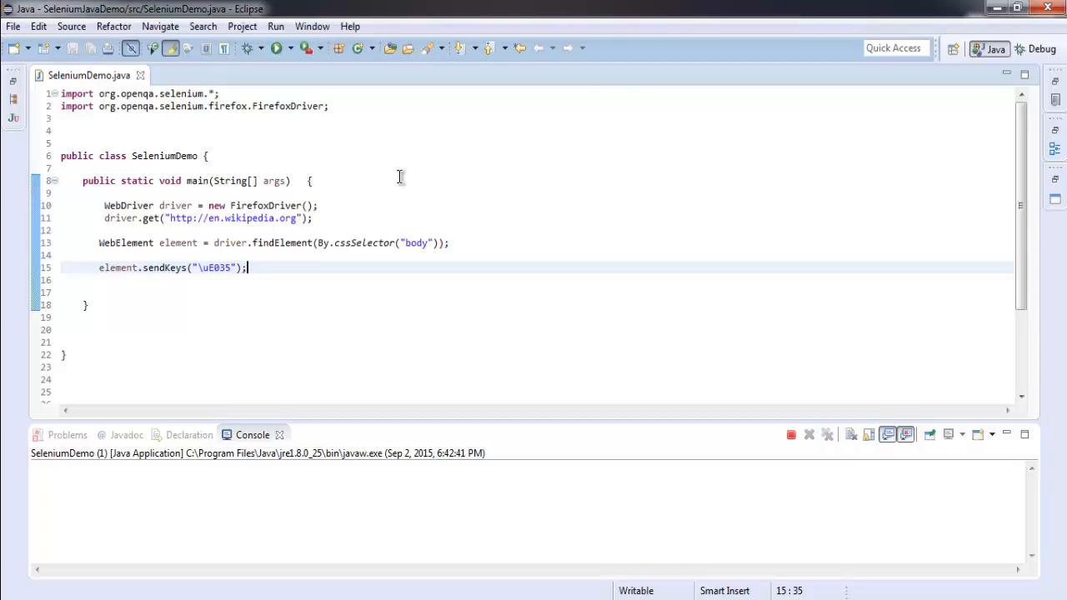
click(277, 47)
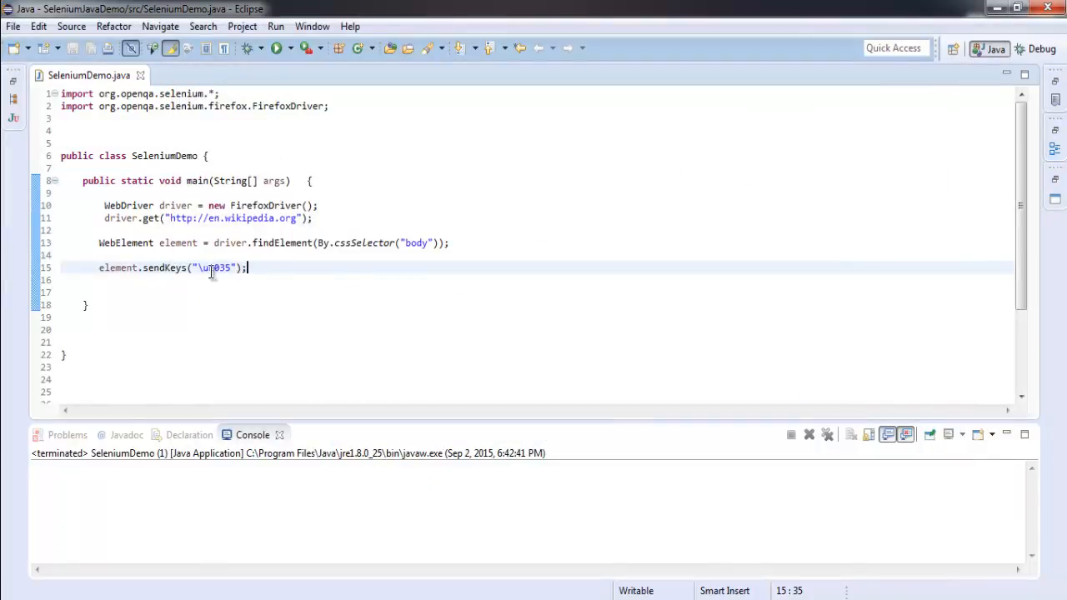
Replace the sendKeys key code uE035 with ue00F, the page-down key.
double_click(215, 267)
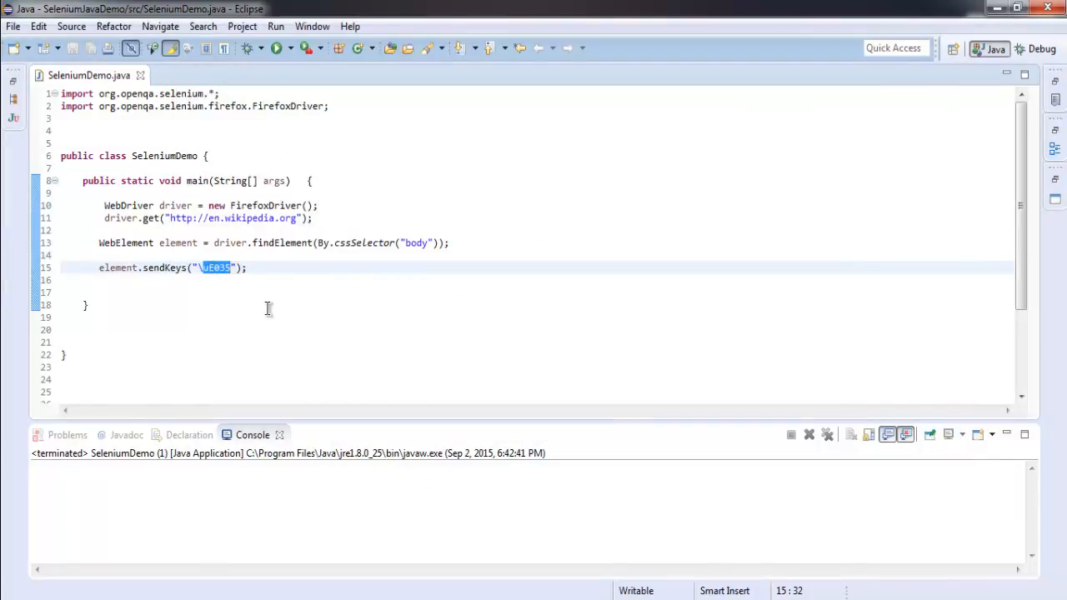
text(u)
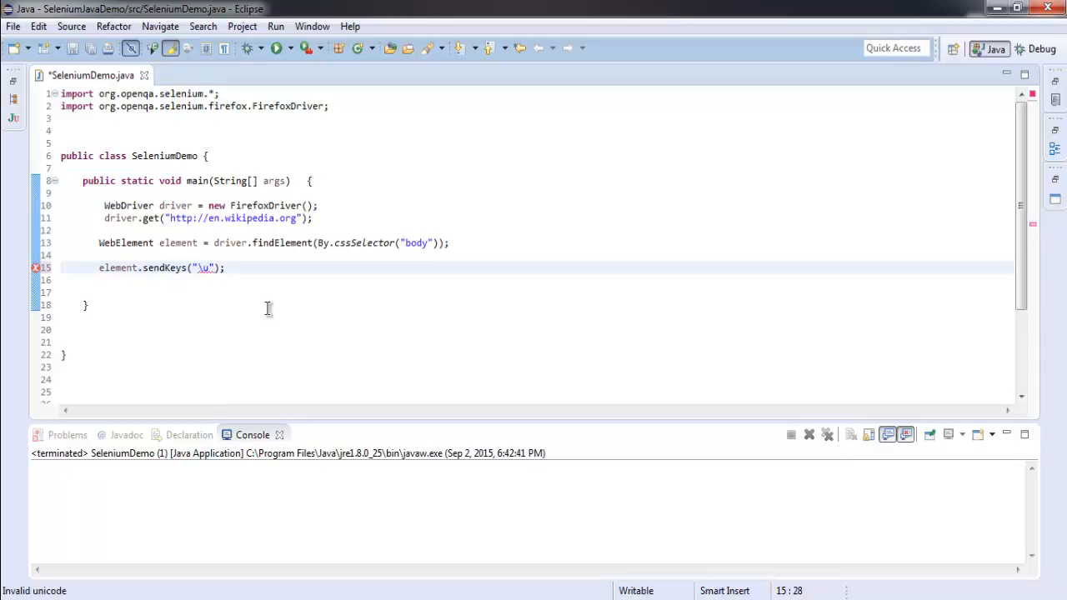
text(e)
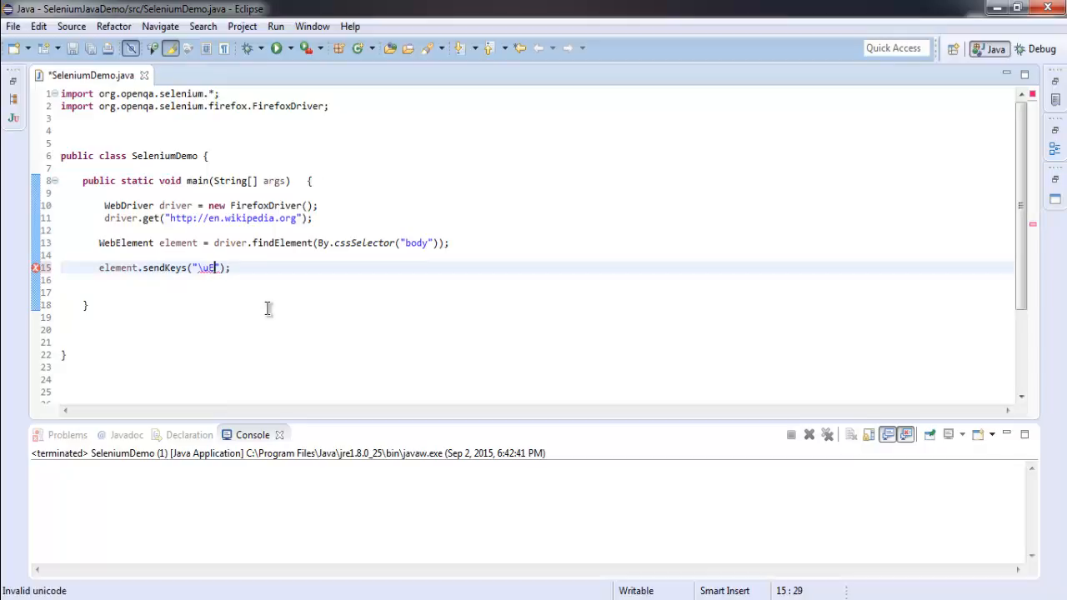
text(00)
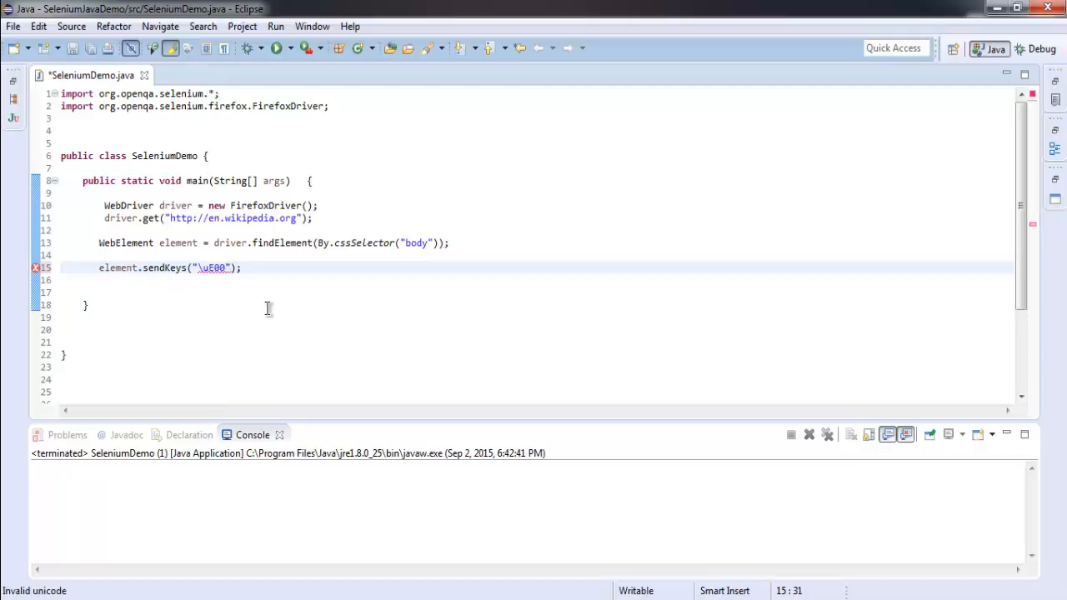
text(F)
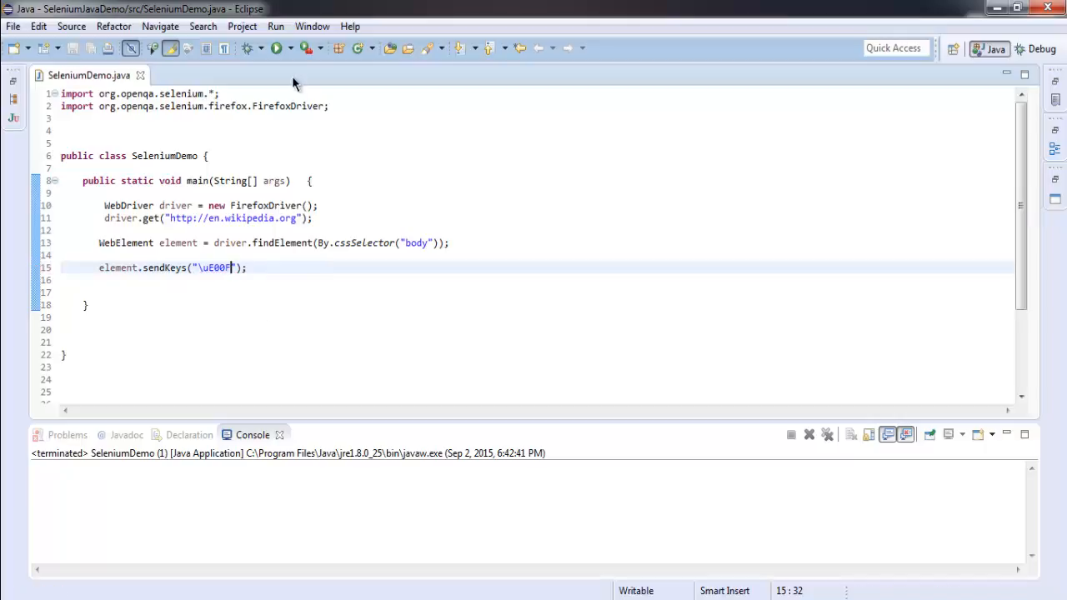
Rerun the program and scroll Wikipedia's main page down to the languages section.
click(276, 27)
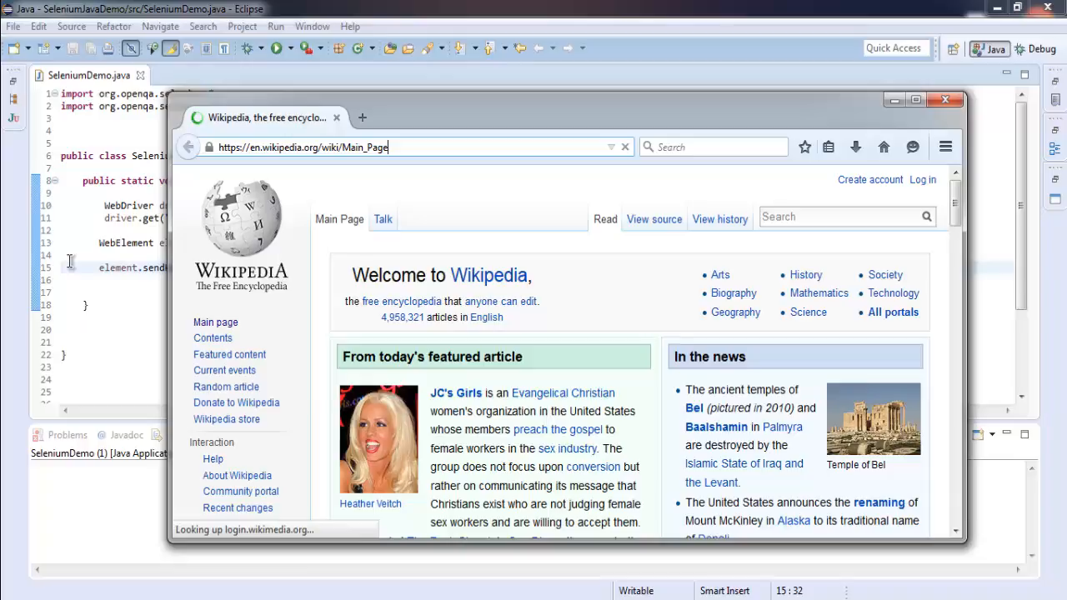
scroll(down, 3)
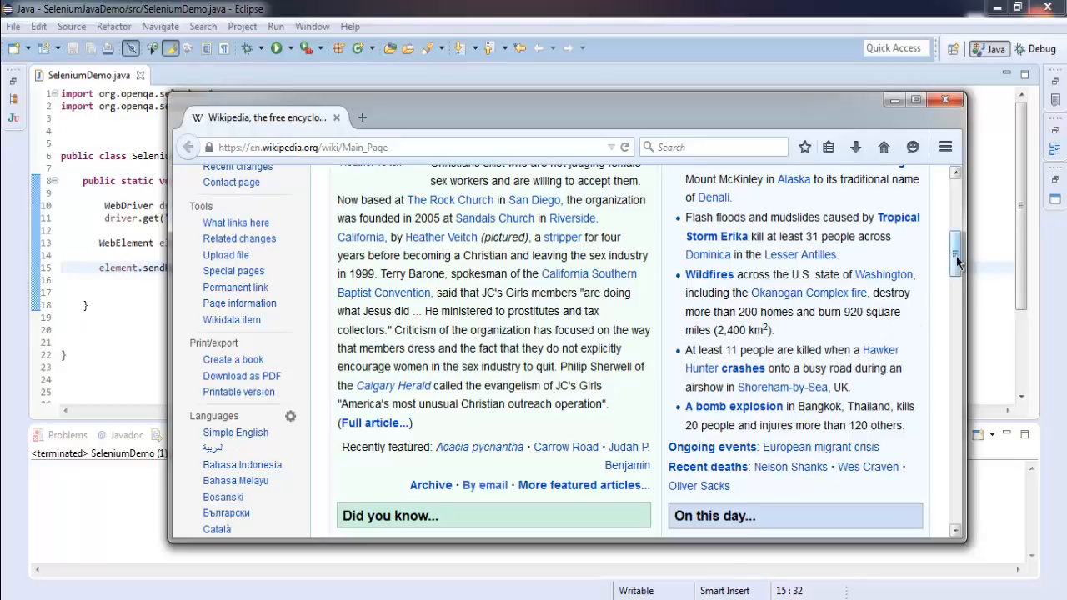
scroll(down, 3)
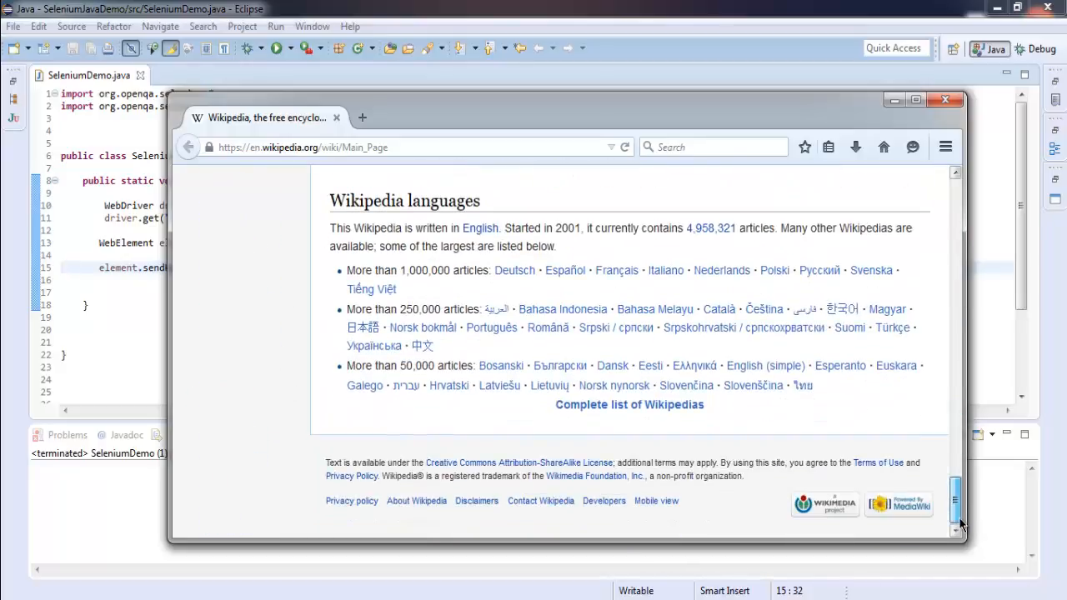
scroll(up, 3)
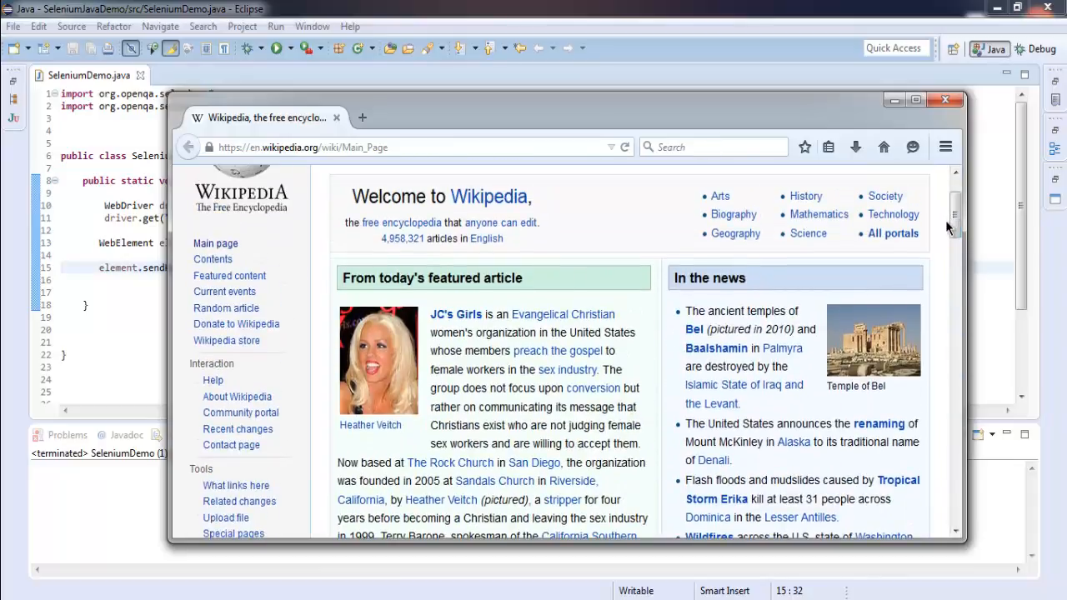
scroll(down, 3)
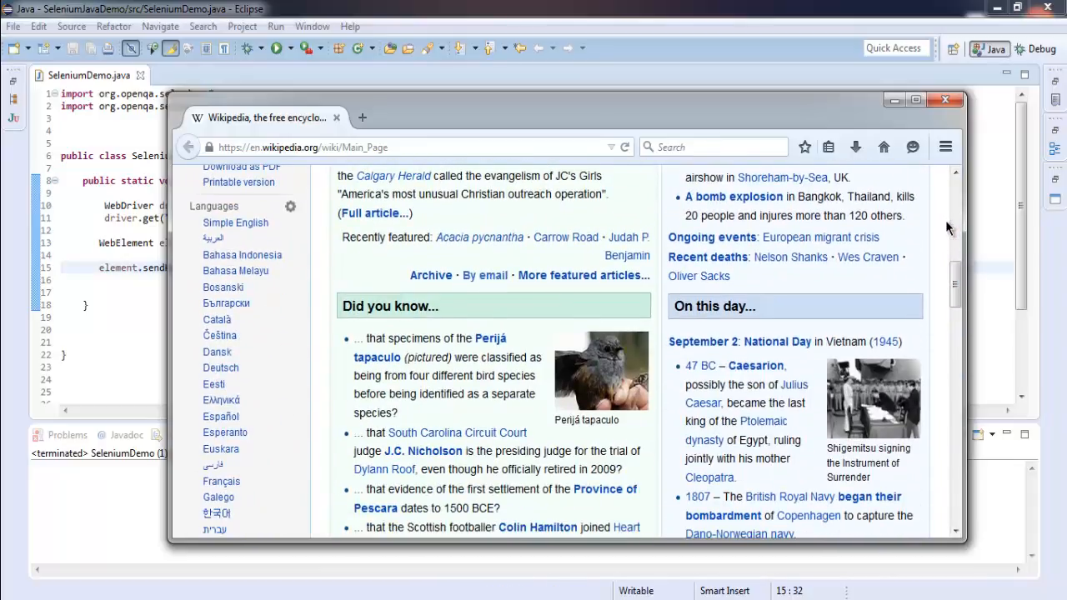
mouse_move(627, 247)
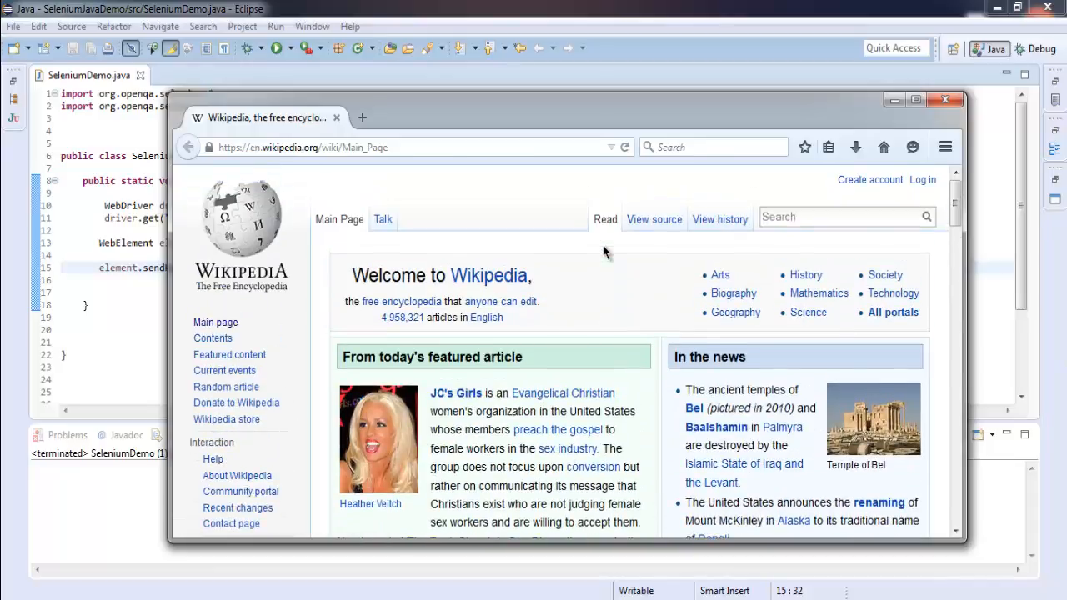
mouse_move(480, 239)
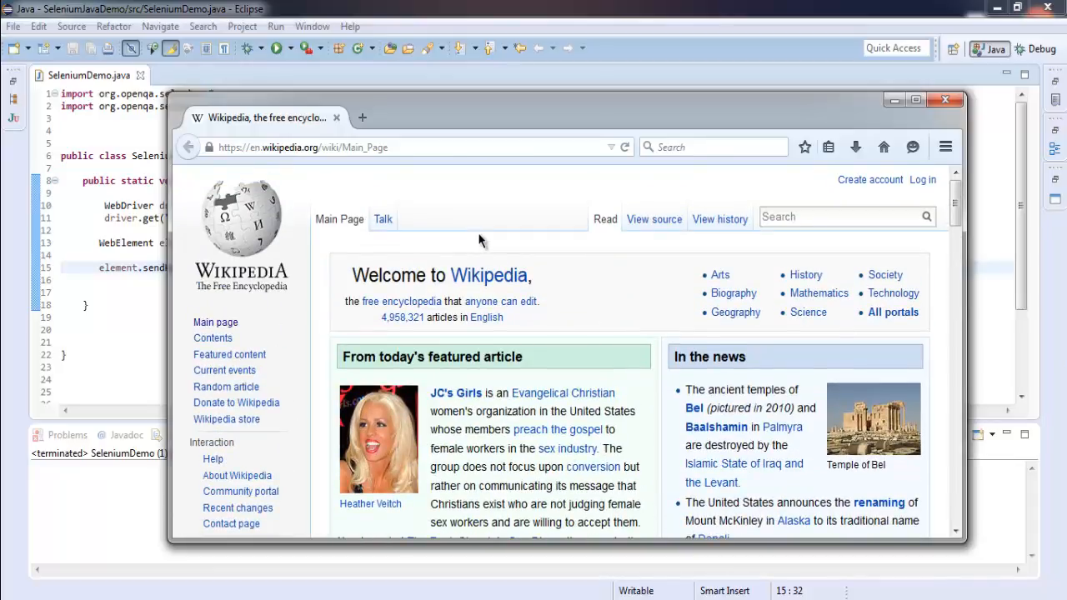
mouse_move(547, 243)
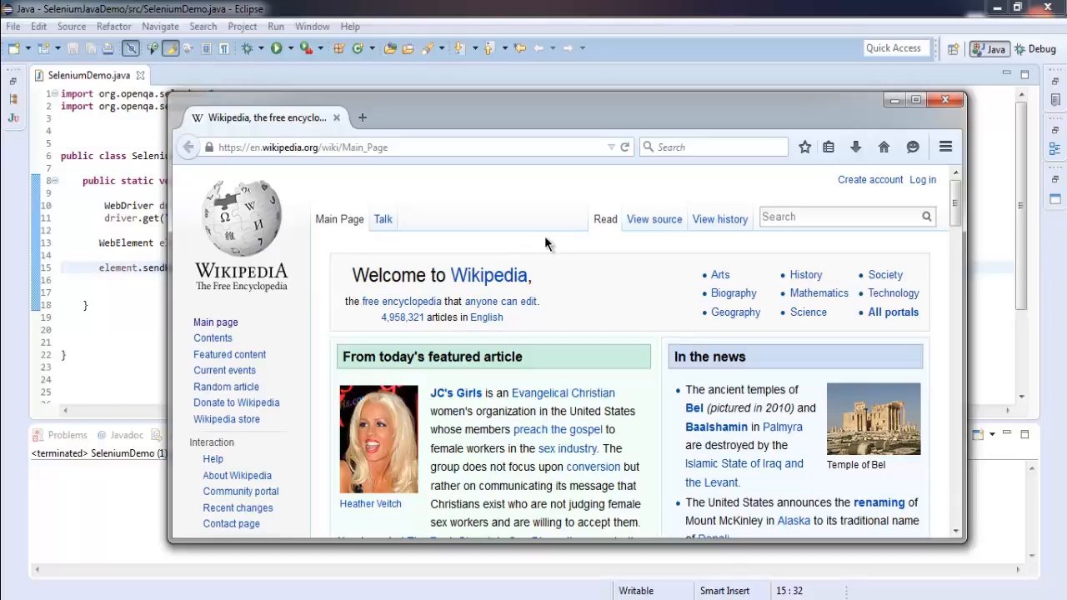
mouse_move(573, 243)
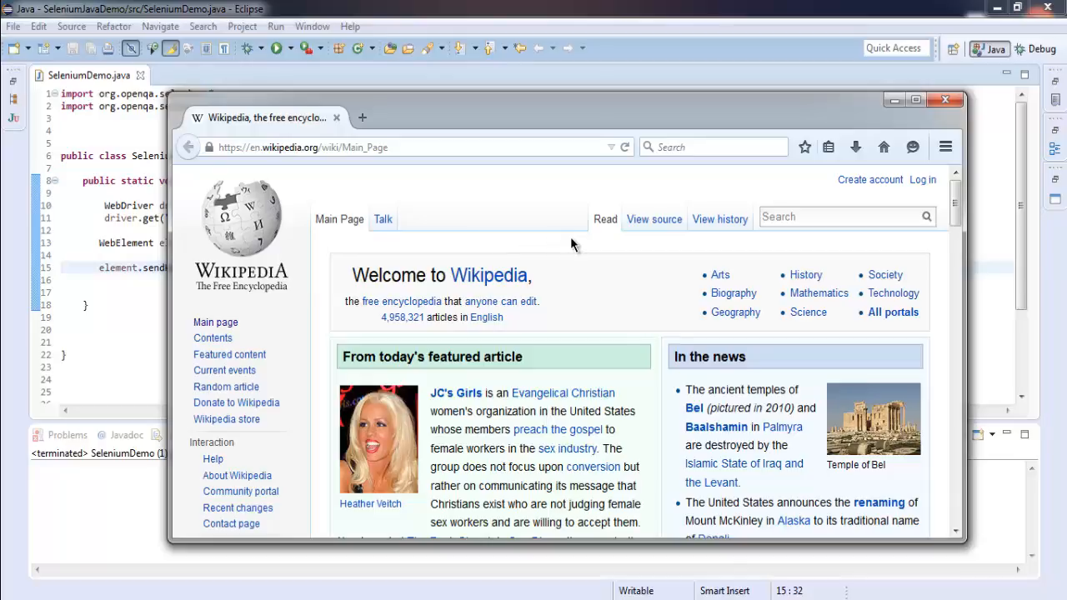
scroll(down, 3)
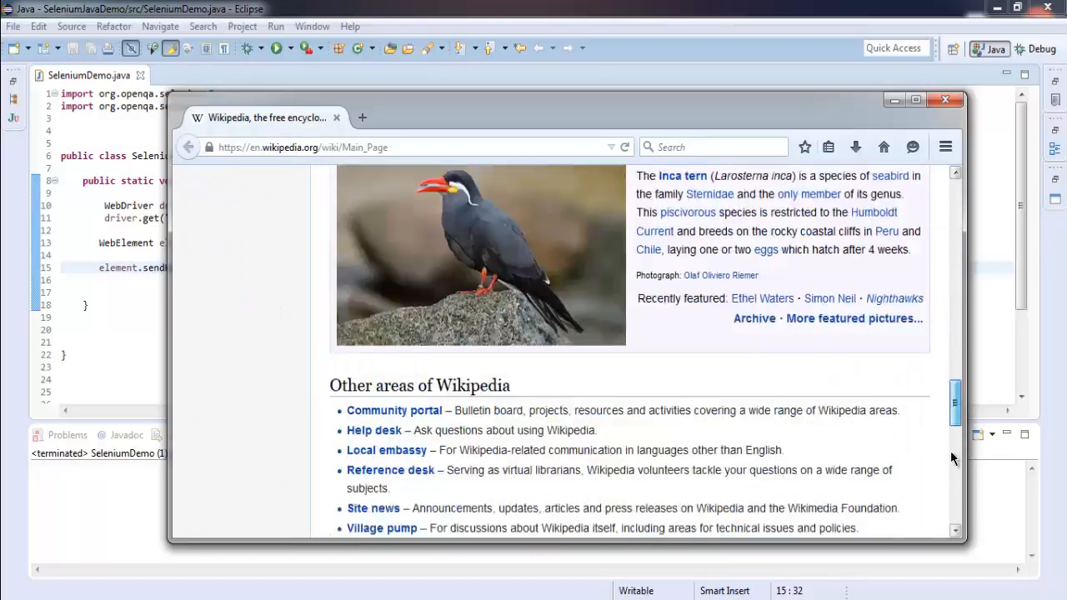
scroll(down, 3)
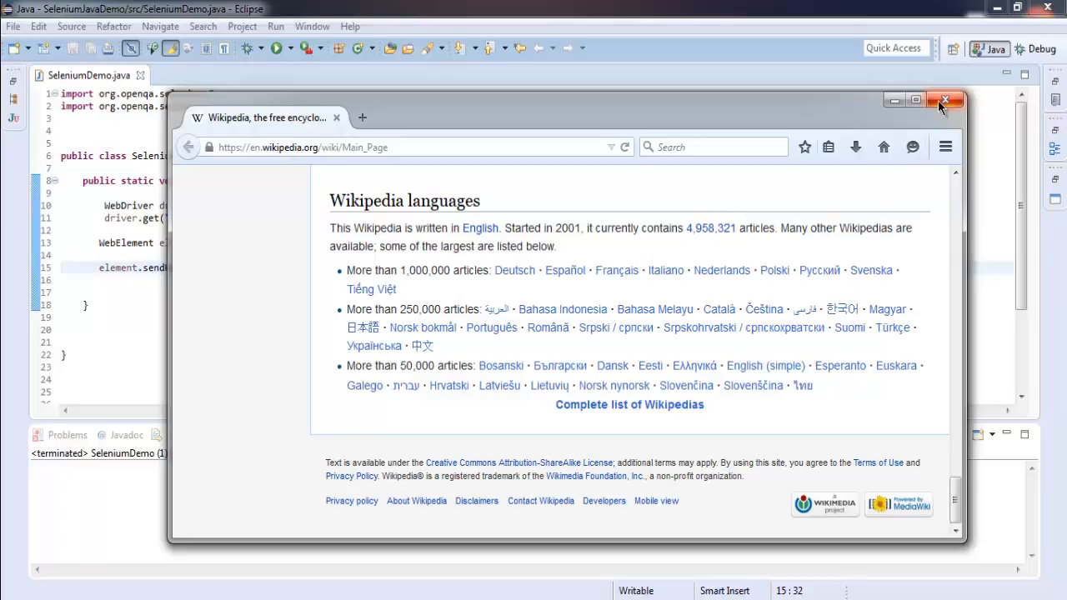
mouse_move(945, 100)
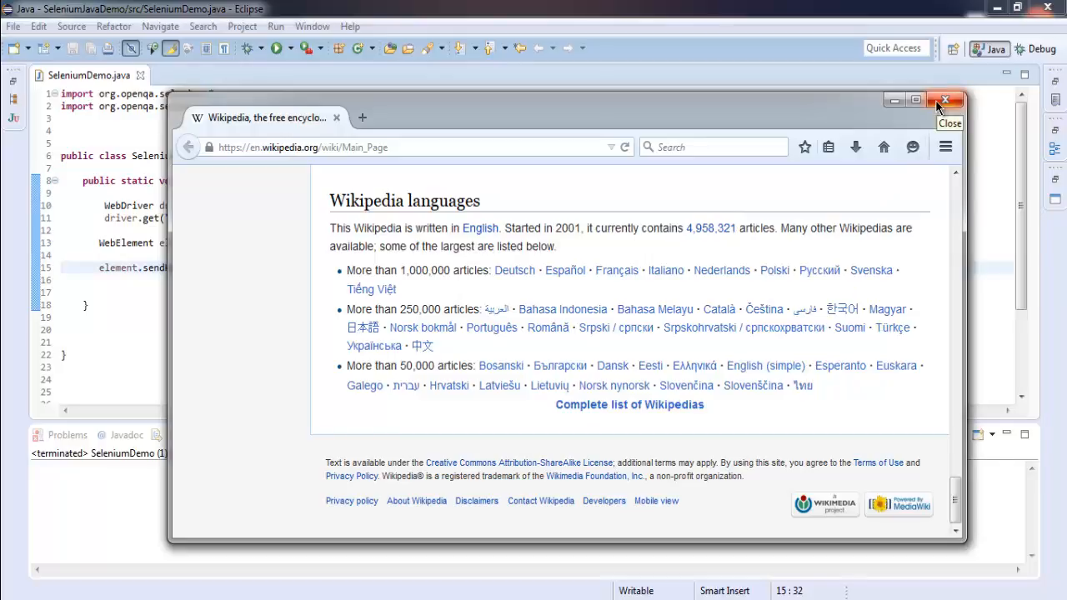
mouse_move(943, 100)
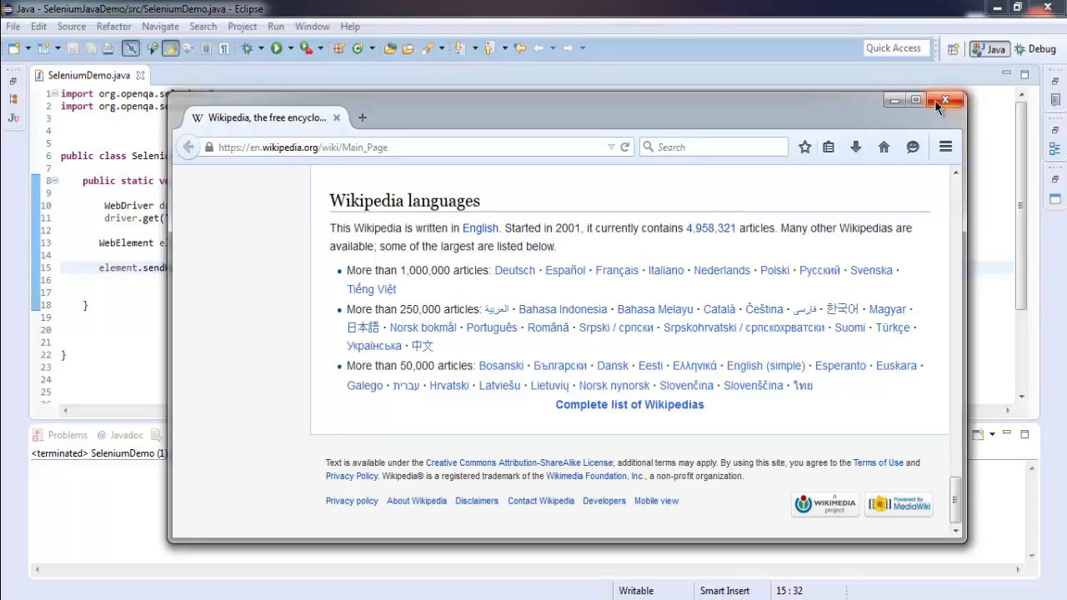
Close the Firefox Wikipedia window to return to the Eclipse code.
click(945, 100)
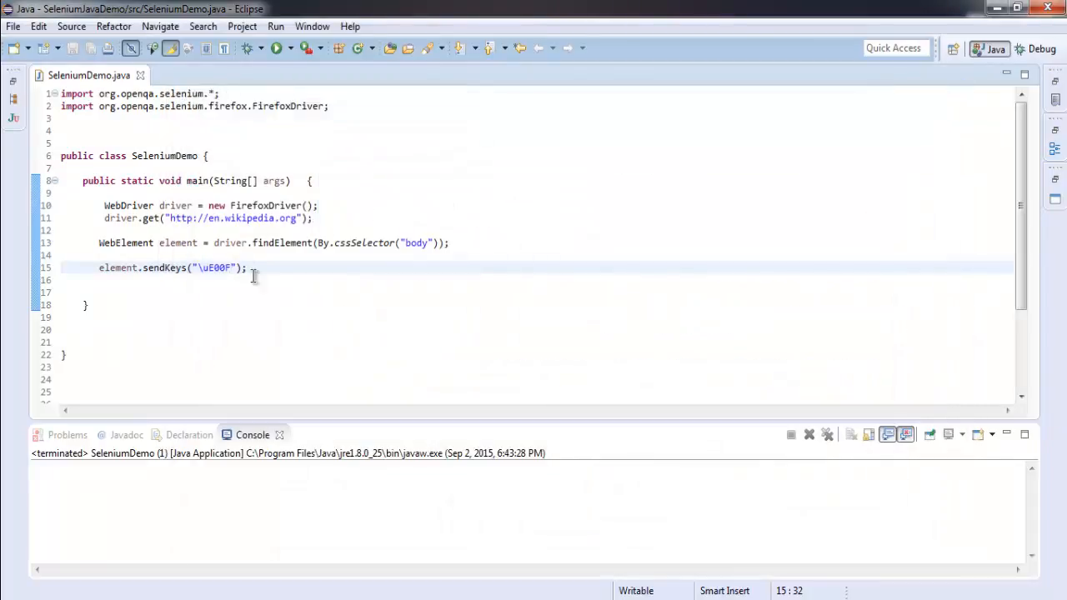
click(196, 267)
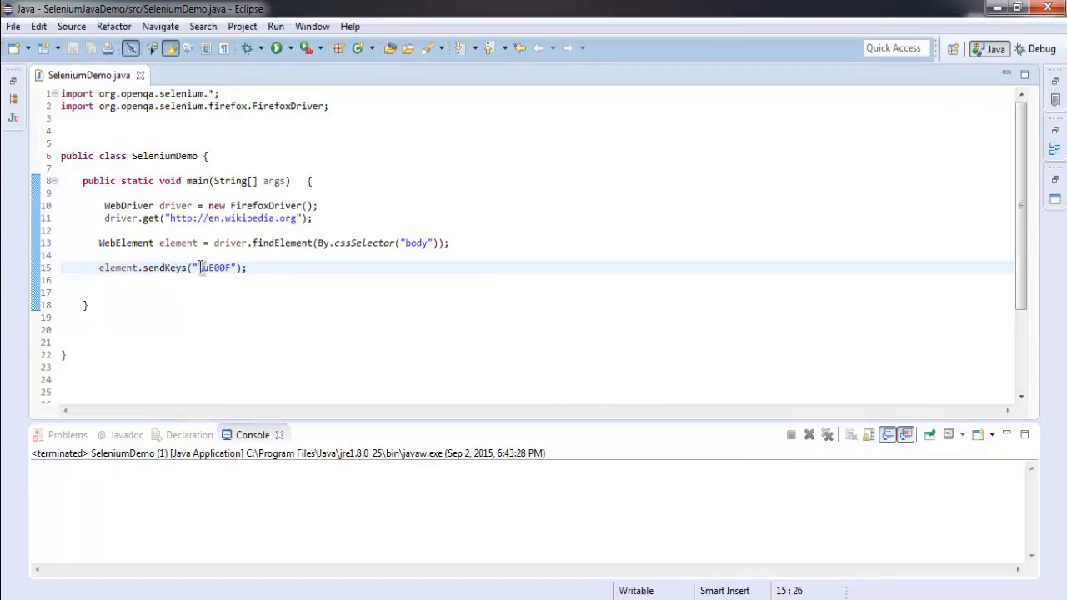
click(287, 266)
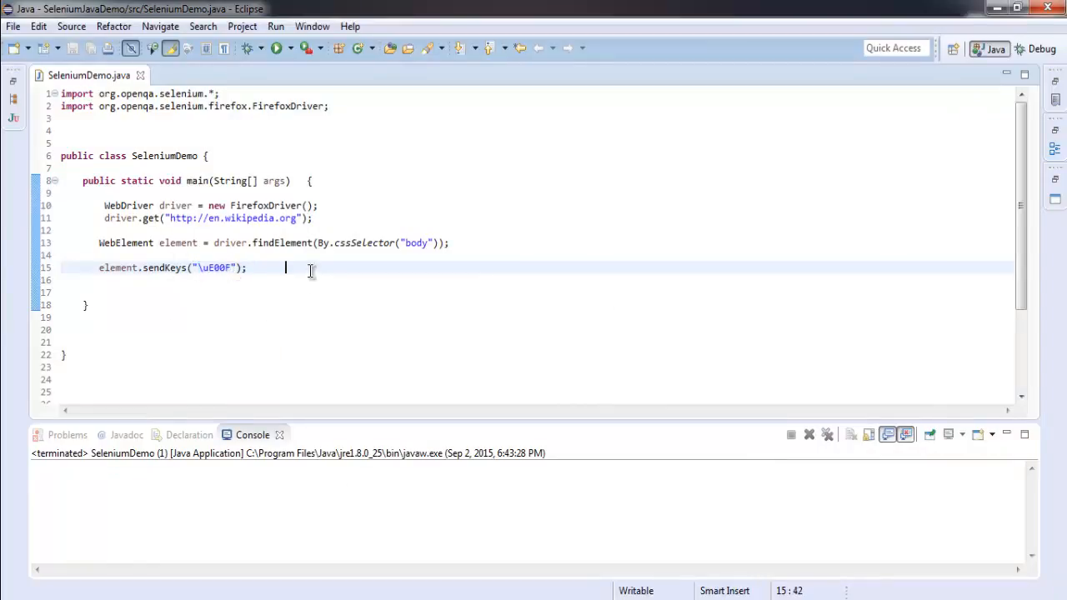